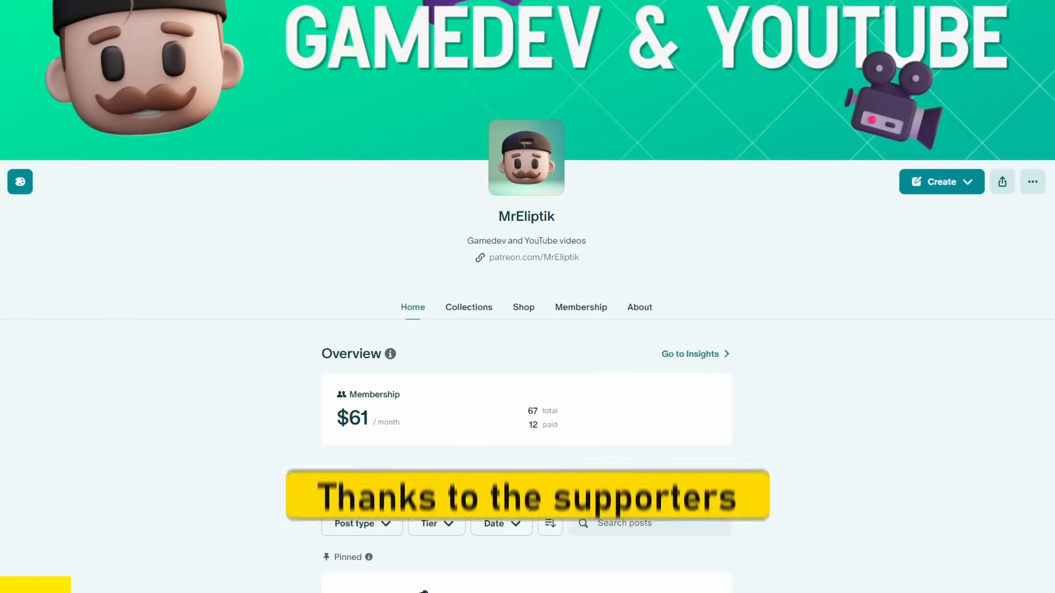
Step: Load a Curve3D input, build the curve-to-mesh tube graph, and enter -2 for the Vector3D
scroll(down, 3)
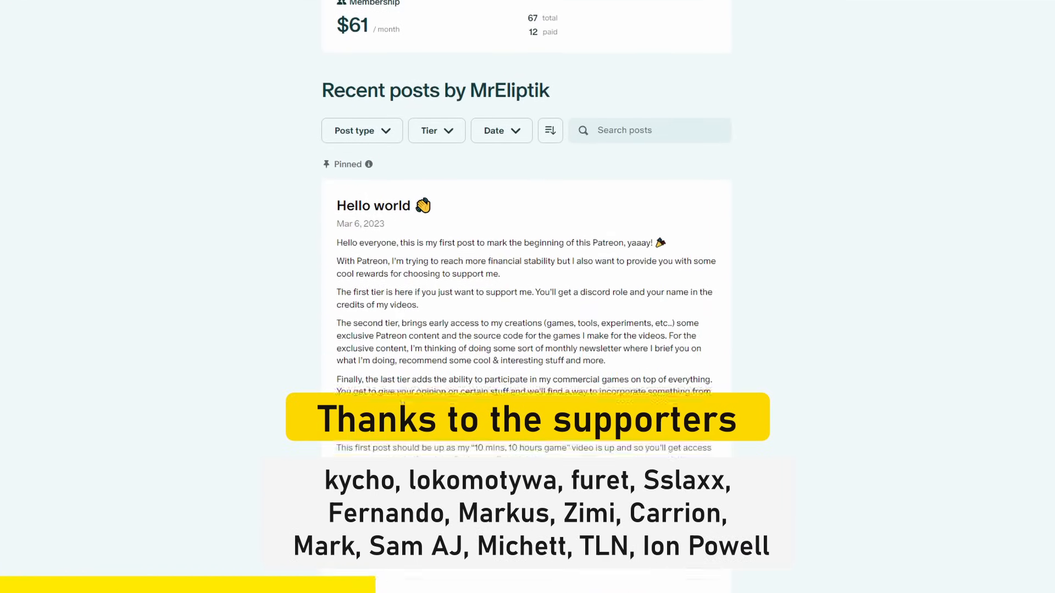
scroll(down, 3)
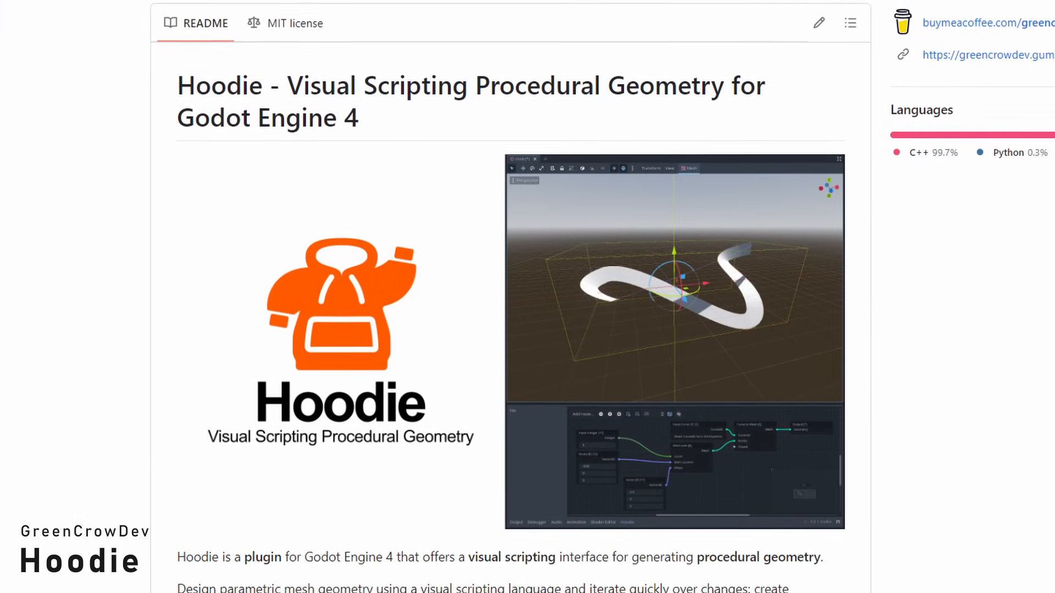
scroll(down, 3)
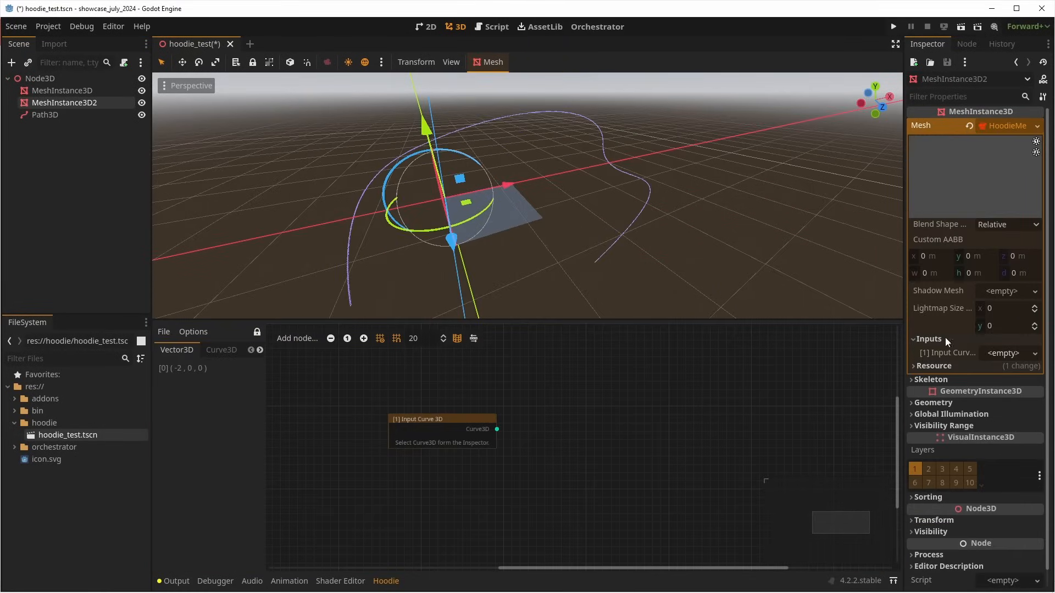
click(1002, 353)
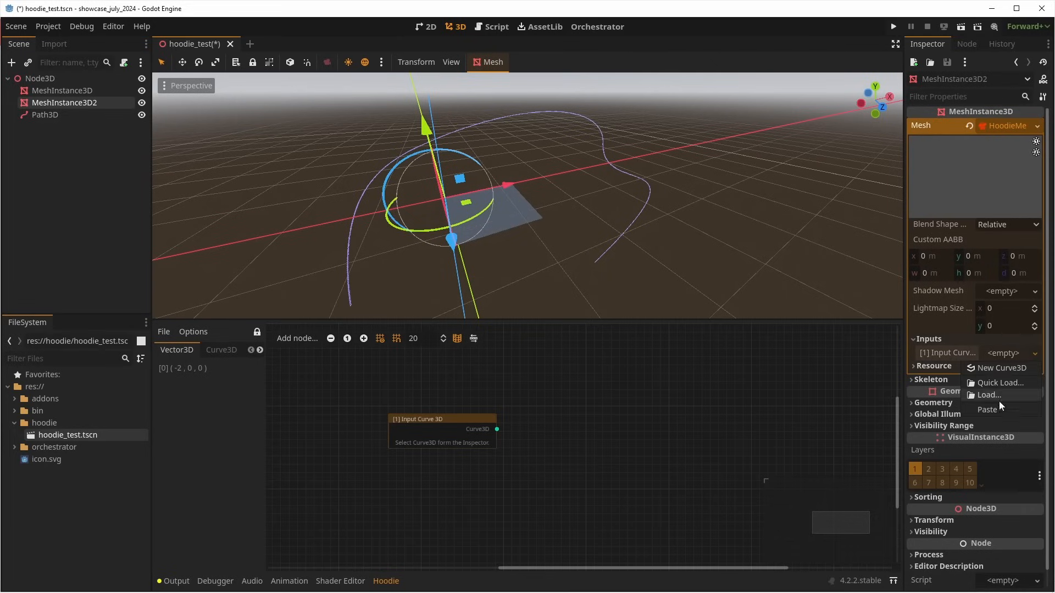
click(1001, 369)
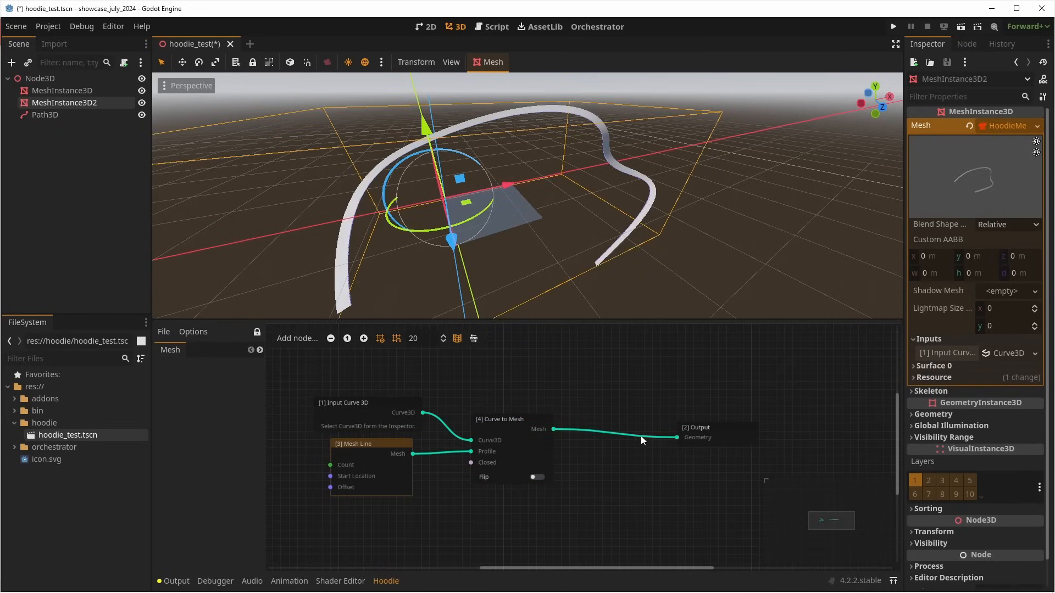
click(297, 338)
text(2)
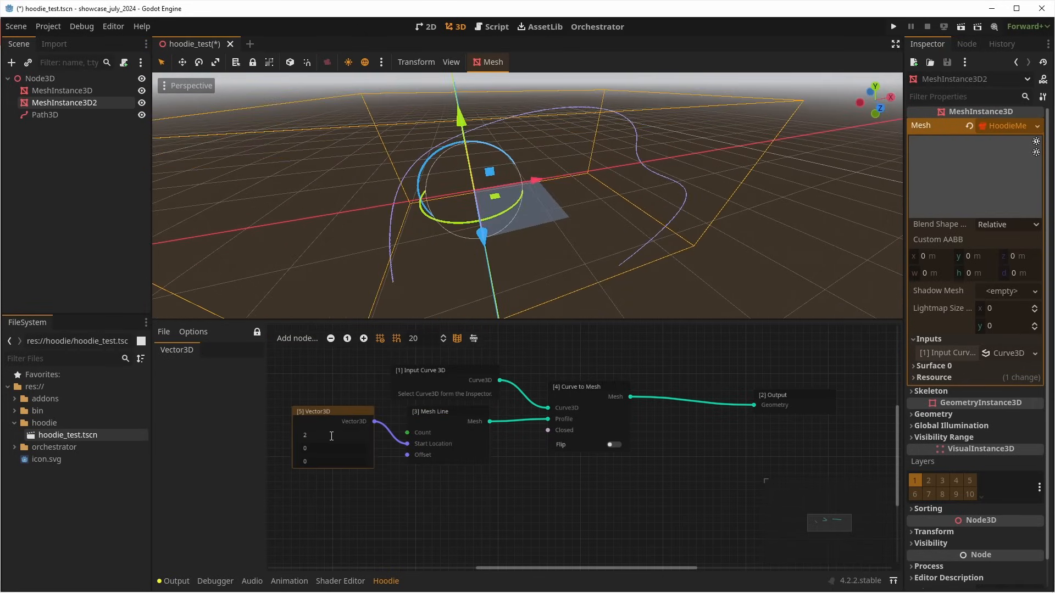
text(-2)
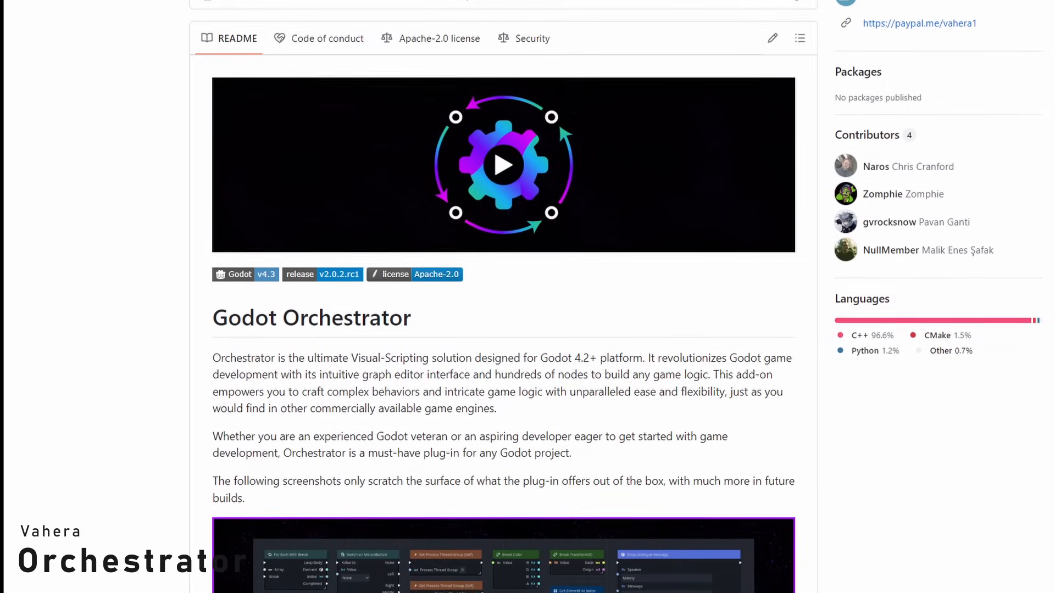
scroll(down, 3)
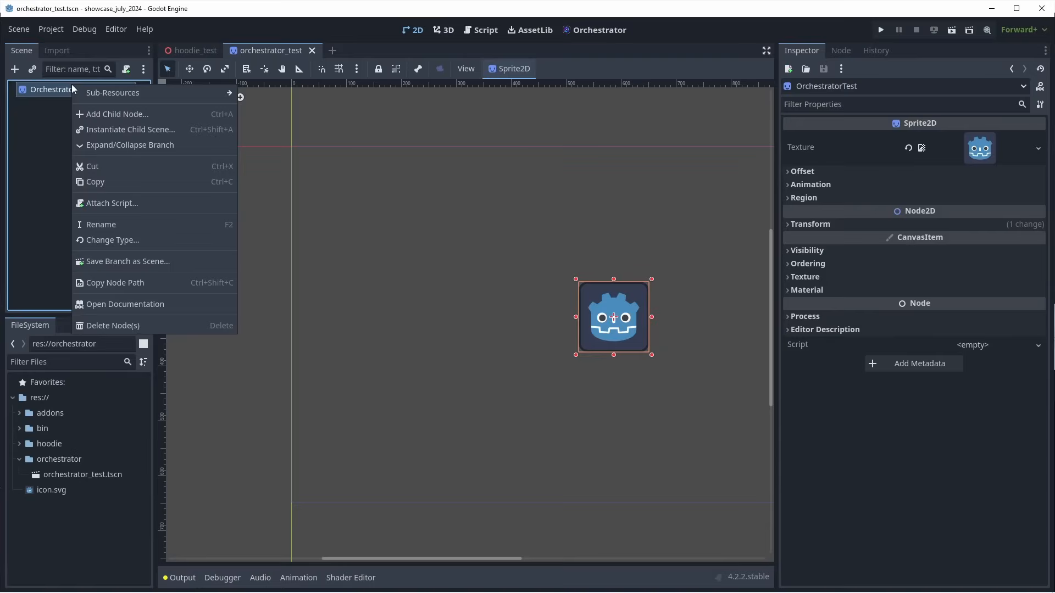
Step: Attach a new script to the OrchestratorTest node with Orchestrator as the language
click(111, 203)
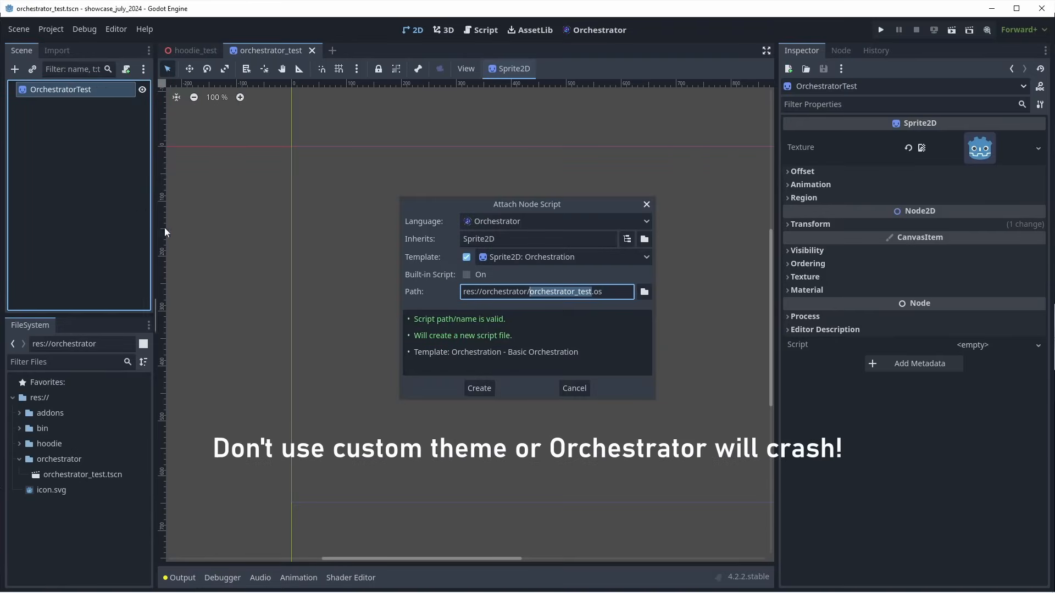
click(555, 221)
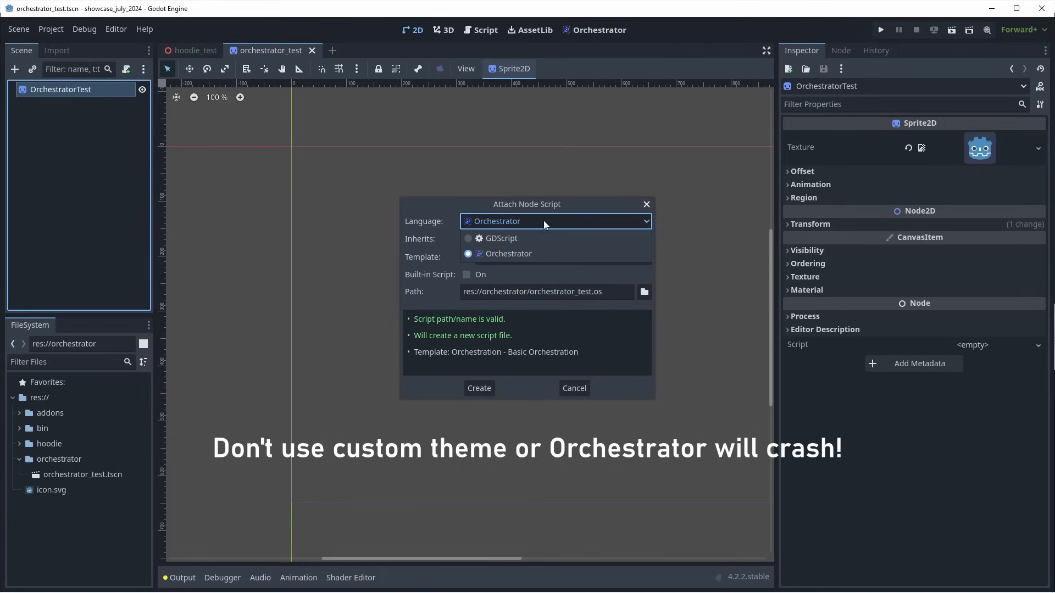
click(508, 254)
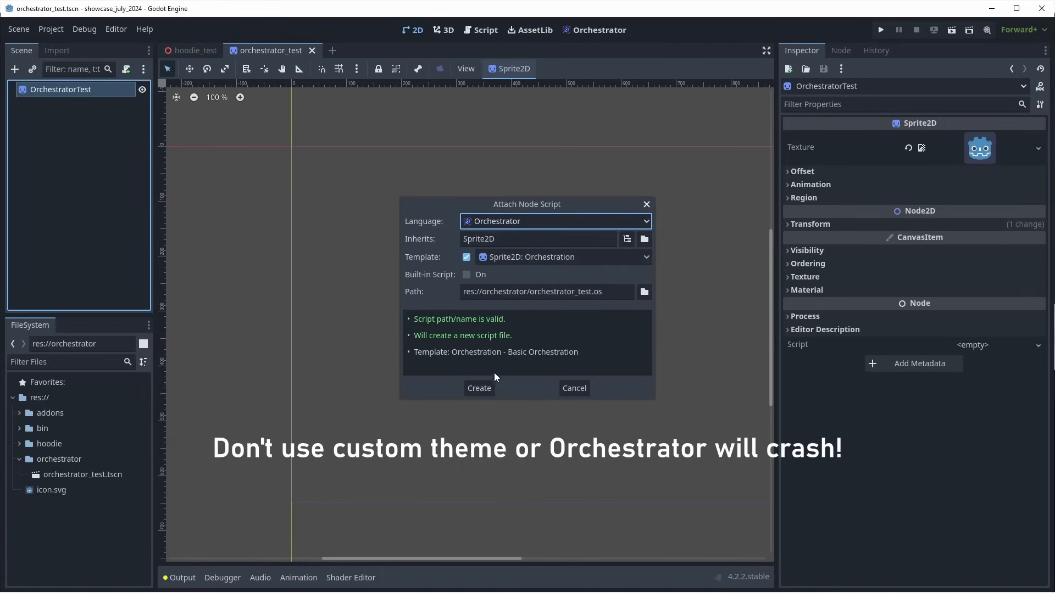
click(478, 389)
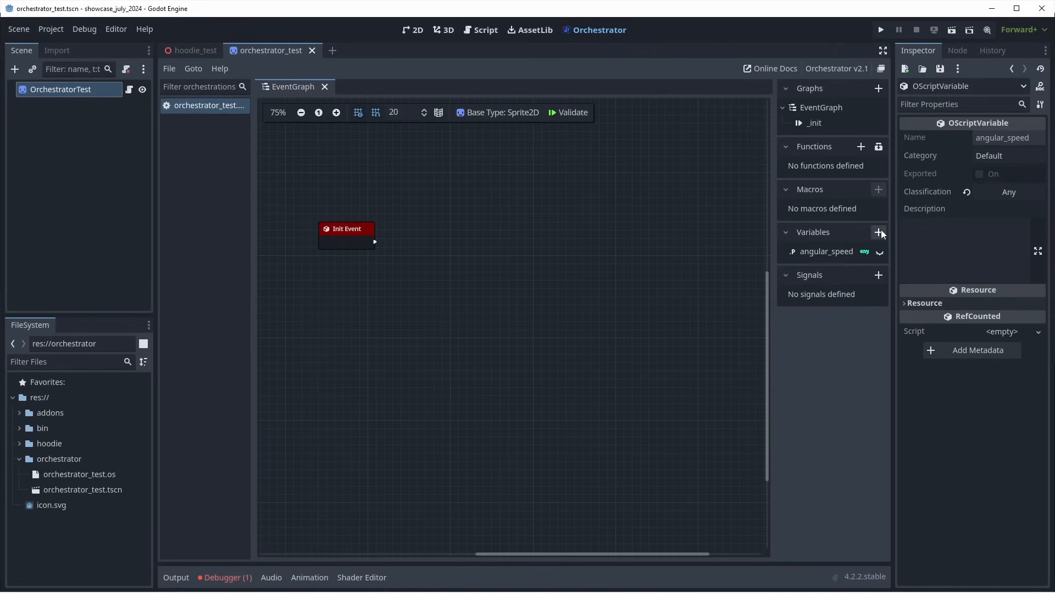
Step: Add angular_speed and speed variables and insert an addition operator into the _process graph
click(878, 232)
text(addition)
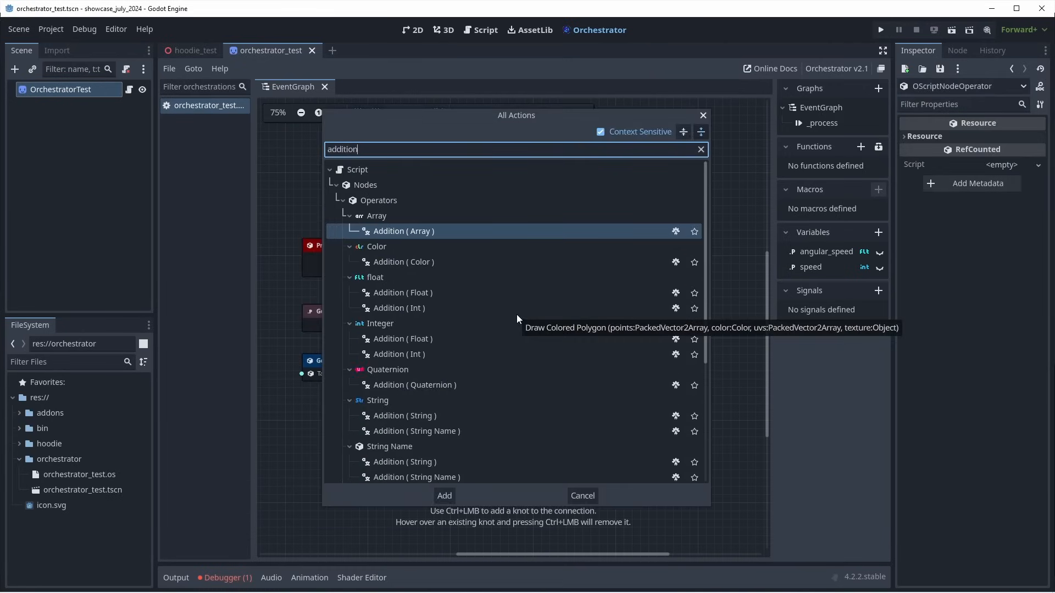
click(443, 495)
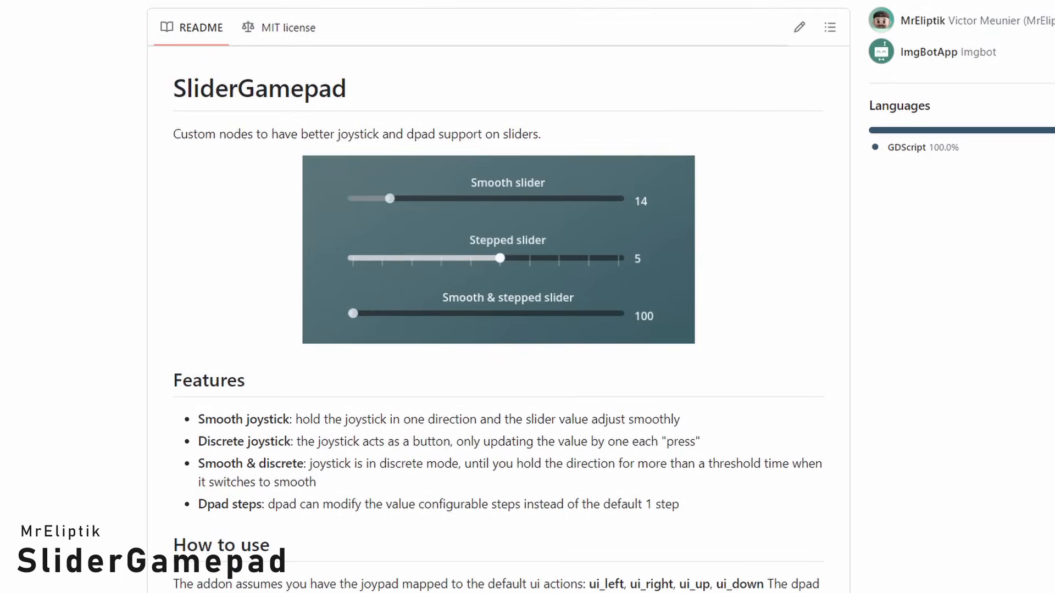
scroll(down, 3)
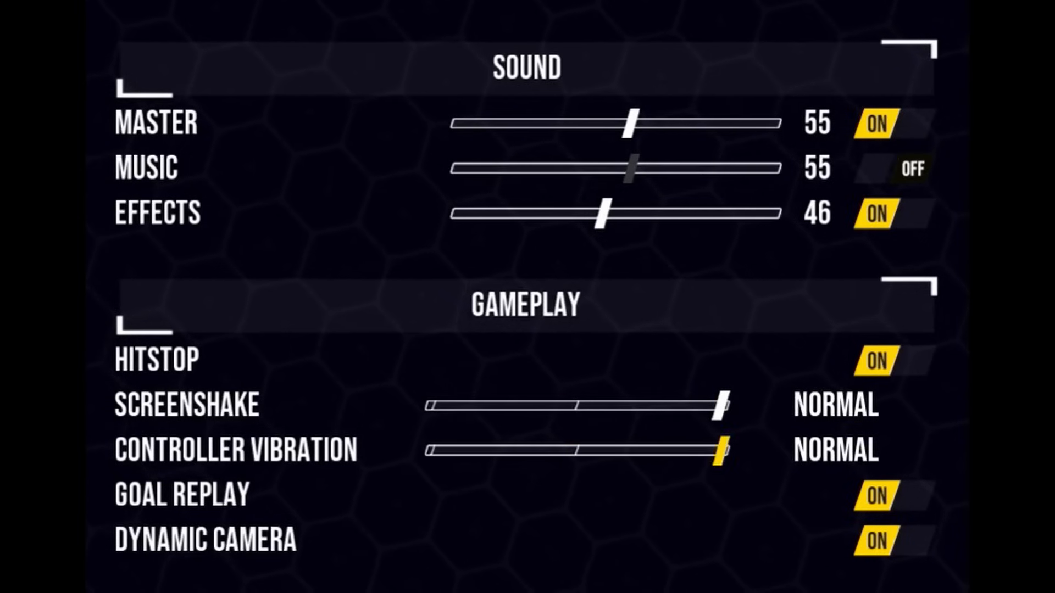
Step: Adjust the Effects volume slider, lowering it from 46
drag(602, 214, 551, 214)
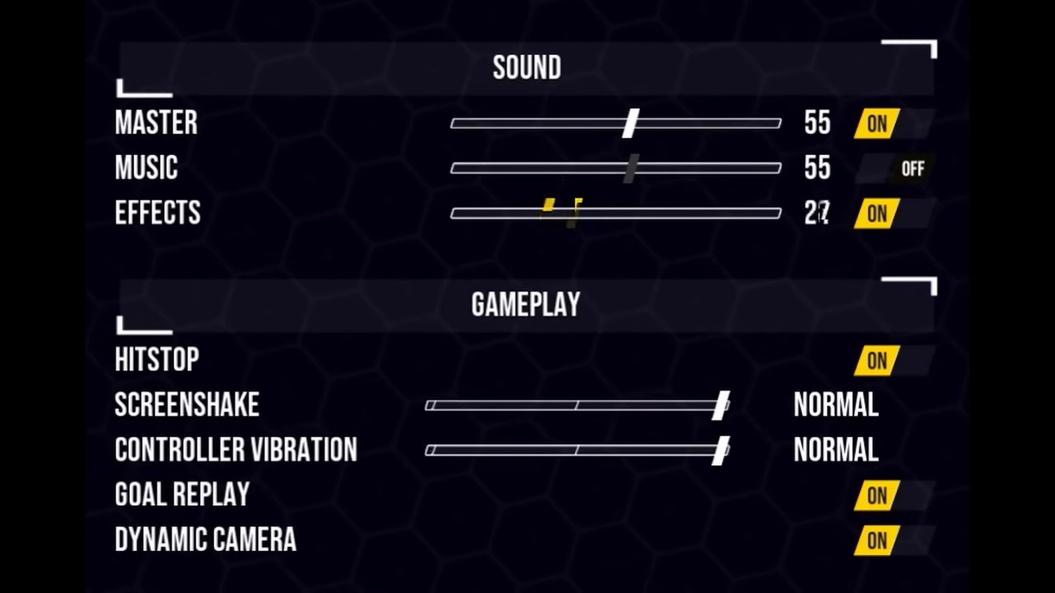
drag(545, 213, 592, 213)
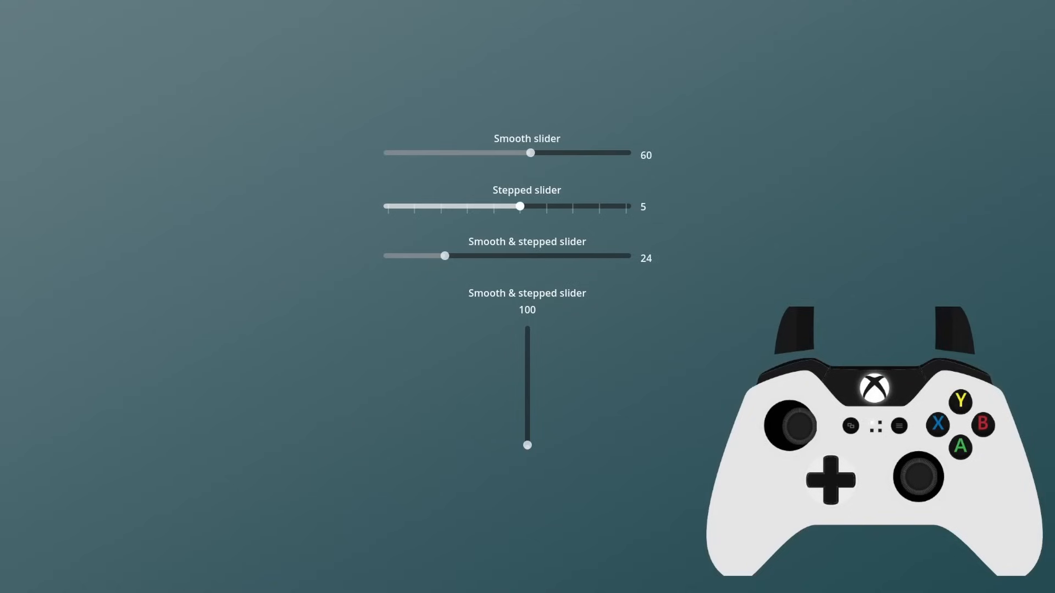
Step: Lower the Stepped slider from 5 through 3 down to 0
drag(519, 206, 467, 206)
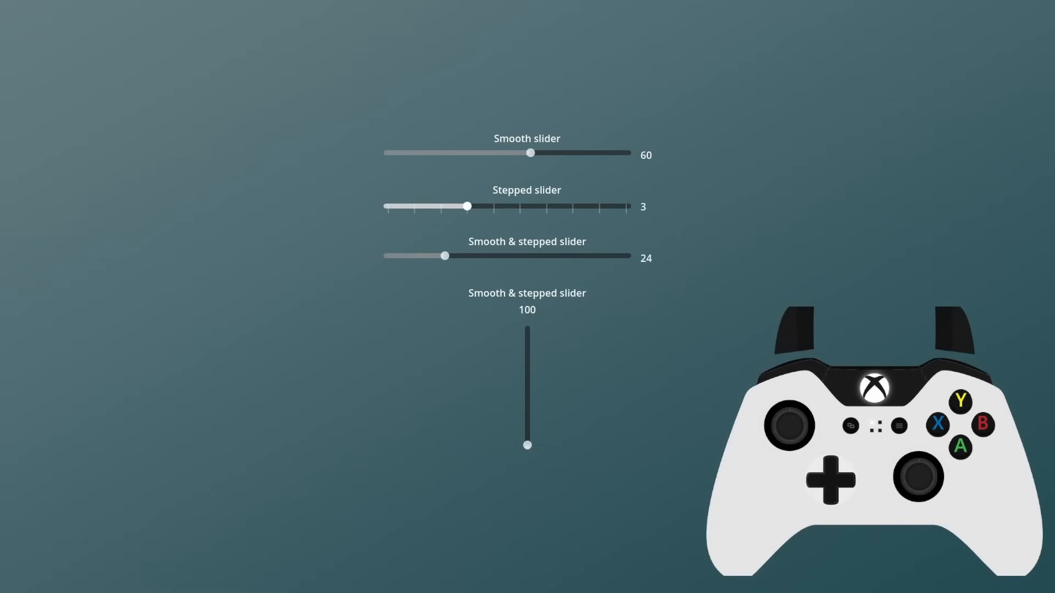
drag(468, 206, 387, 206)
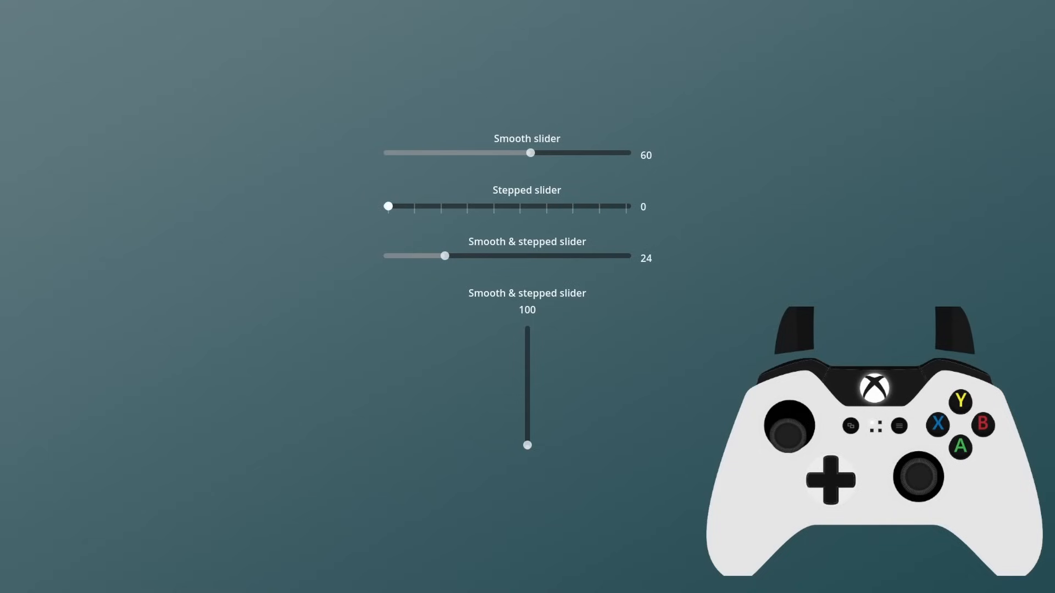
drag(443, 256, 438, 256)
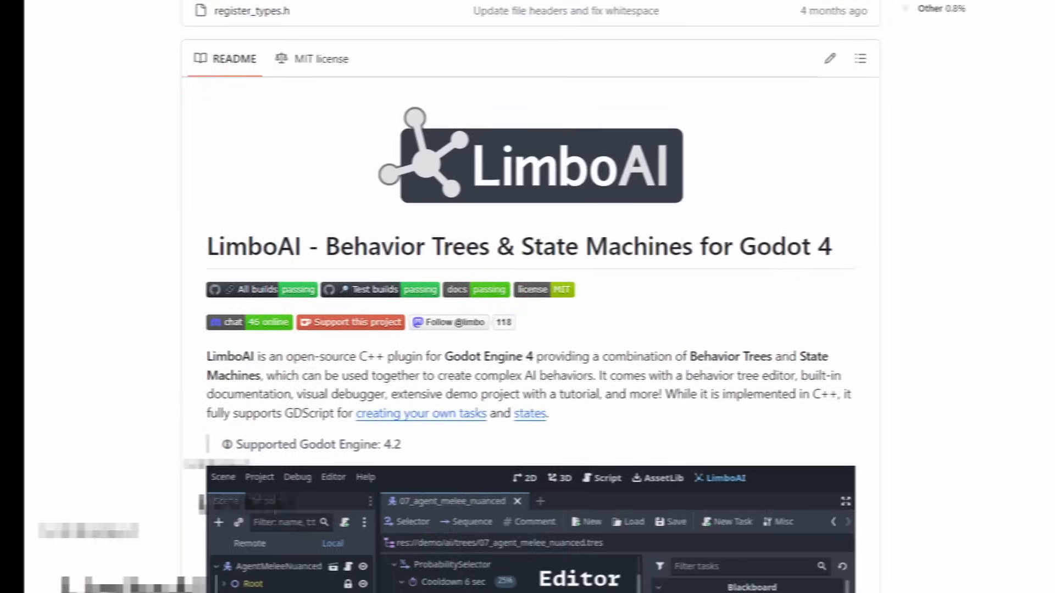
scroll(down, 3)
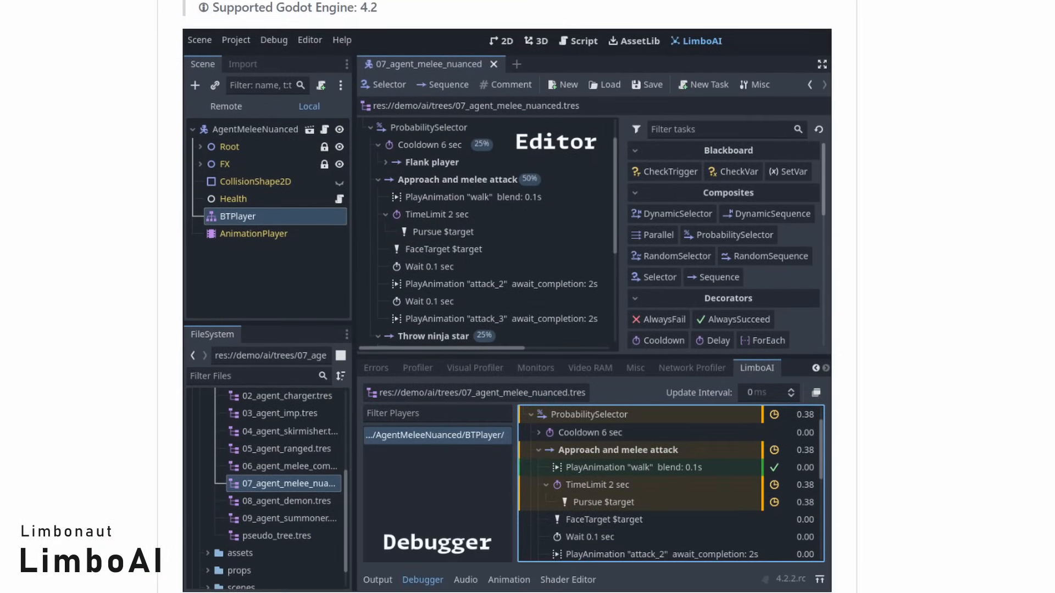
scroll(down, 3)
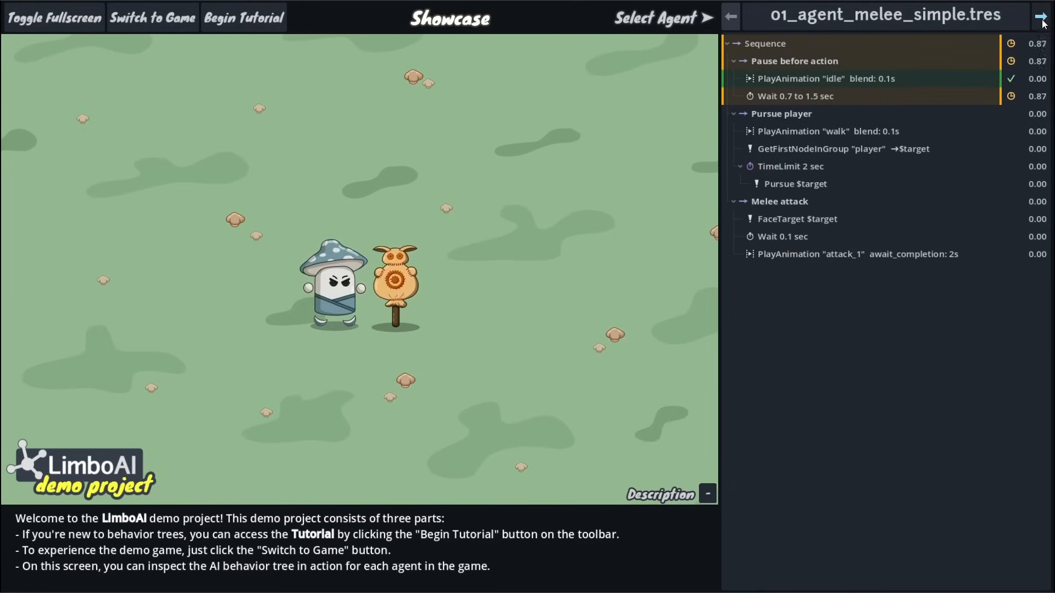
Step: Switch the LimboAI demo to the next agent's behavior tree
click(1040, 15)
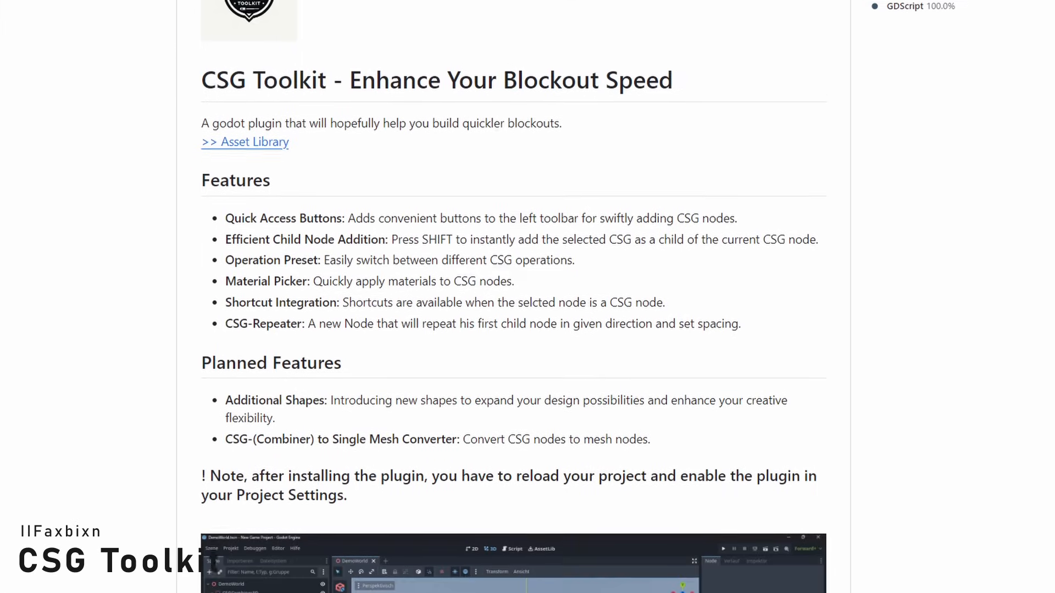
scroll(down, 3)
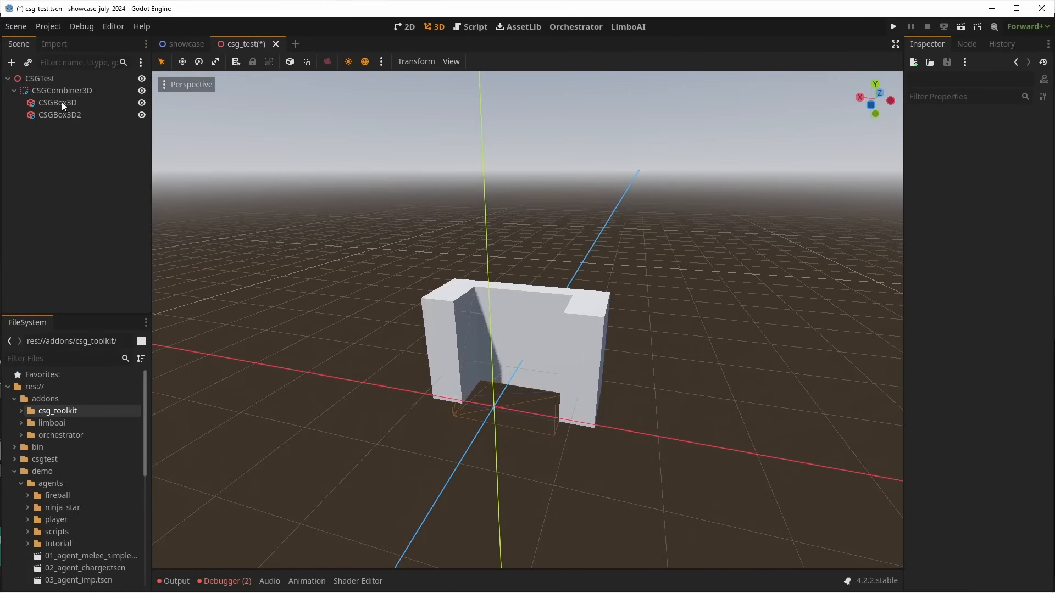
Step: Add a subtraction CSGCylinder3D to the combiner and slide it through the box
click(60, 115)
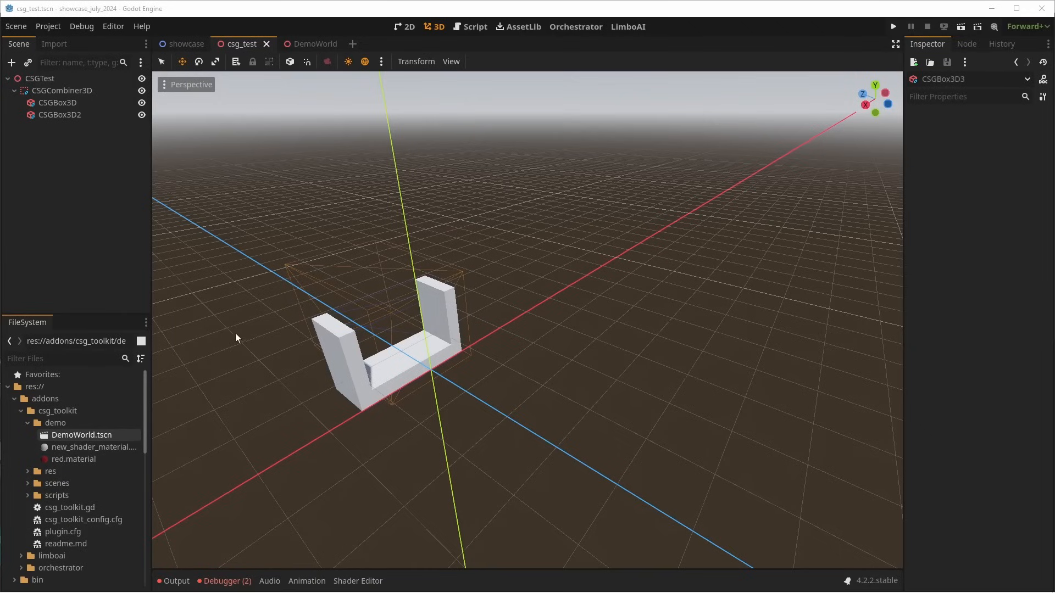
click(58, 114)
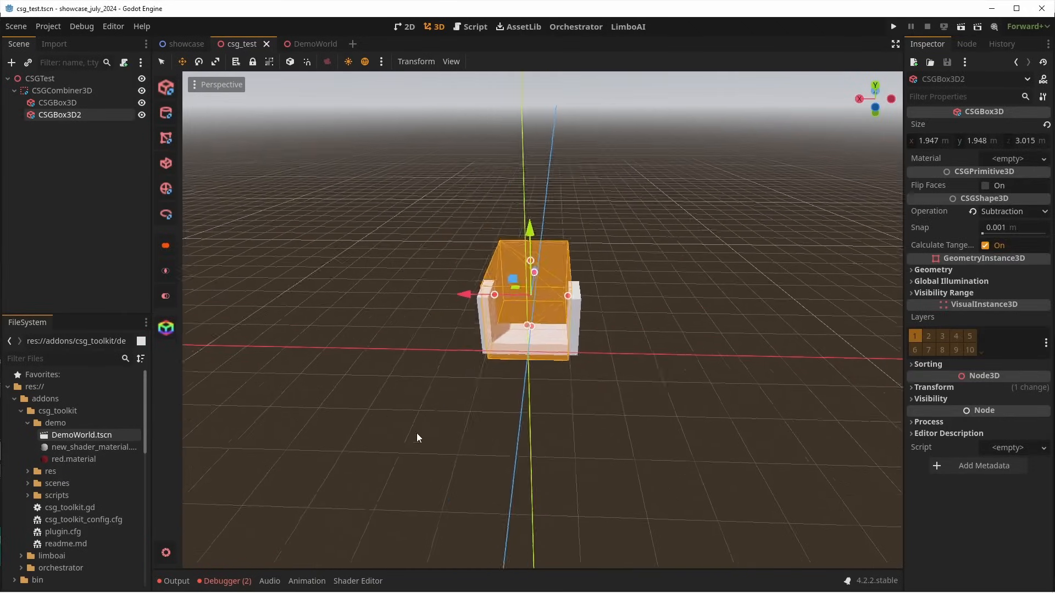
click(62, 90)
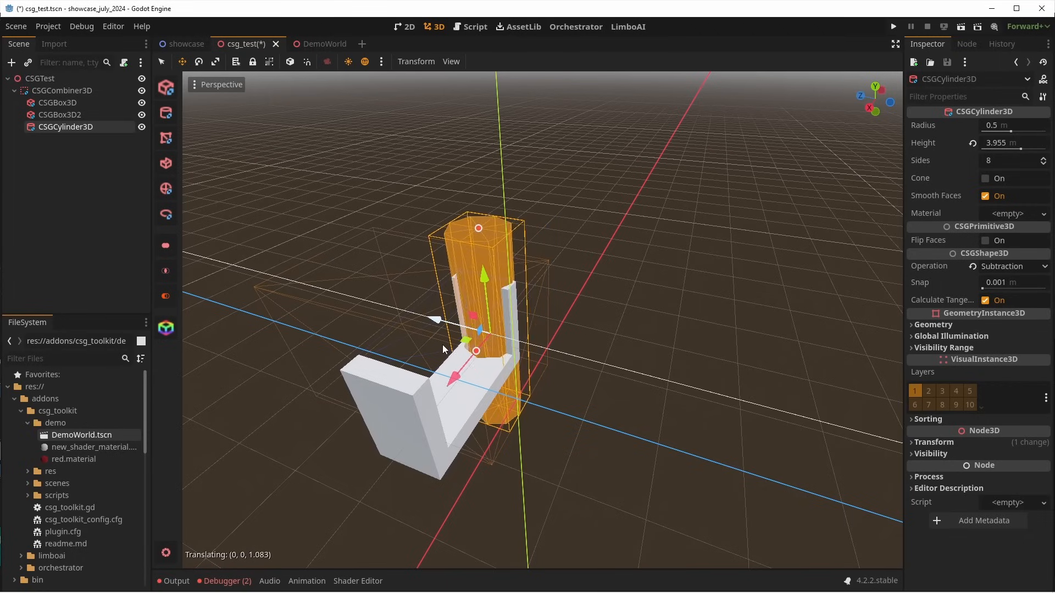
drag(477, 351, 486, 347)
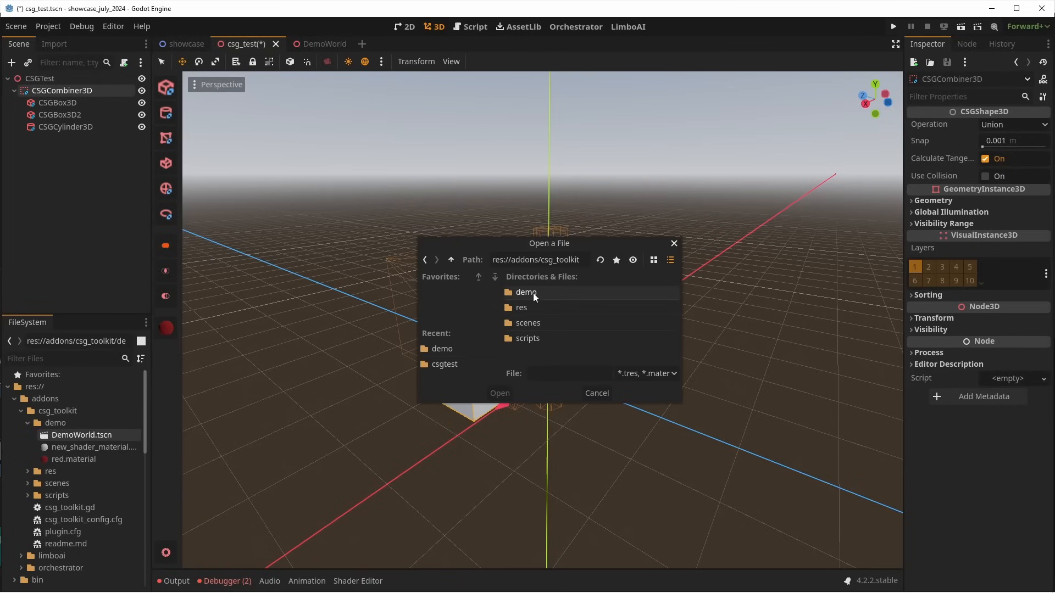
Step: Add a sphere with red.material from the demo folder and move it into position
click(595, 392)
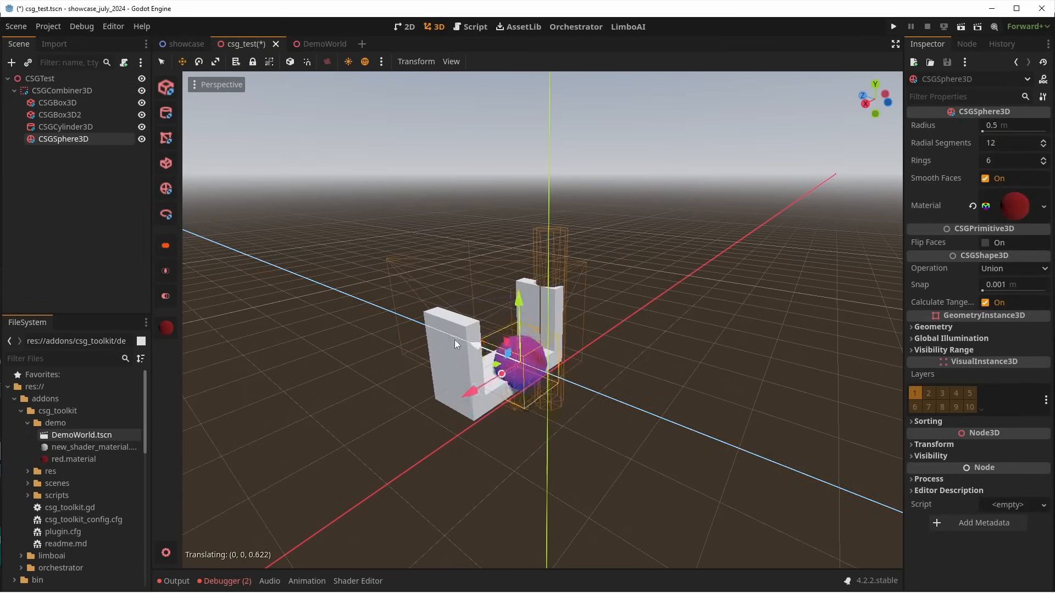
drag(511, 356, 427, 396)
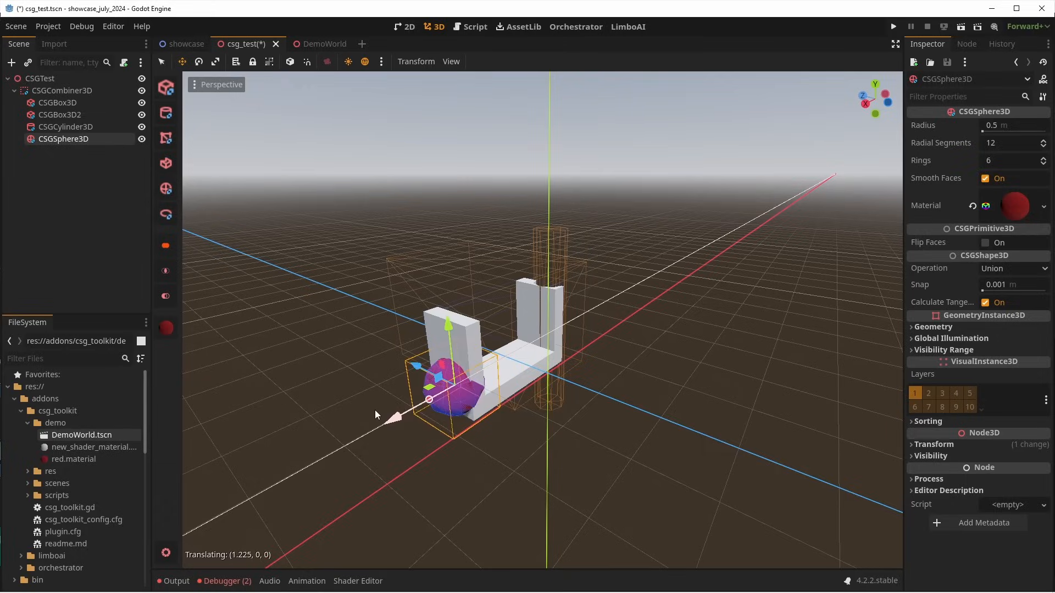
click(305, 44)
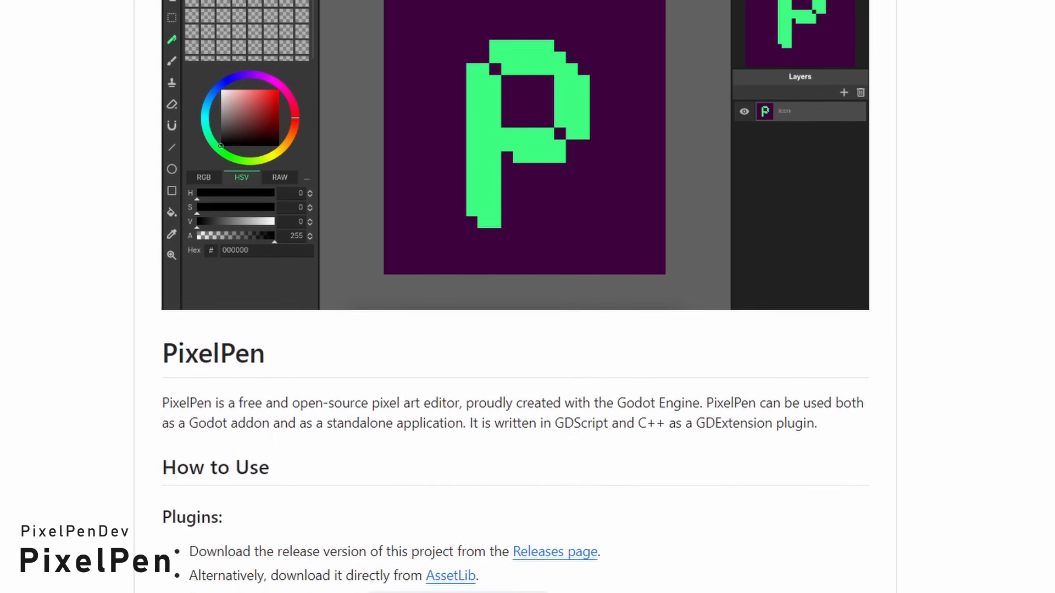
Step: Scroll through the PixelPen README on GitHub
scroll(down, 3)
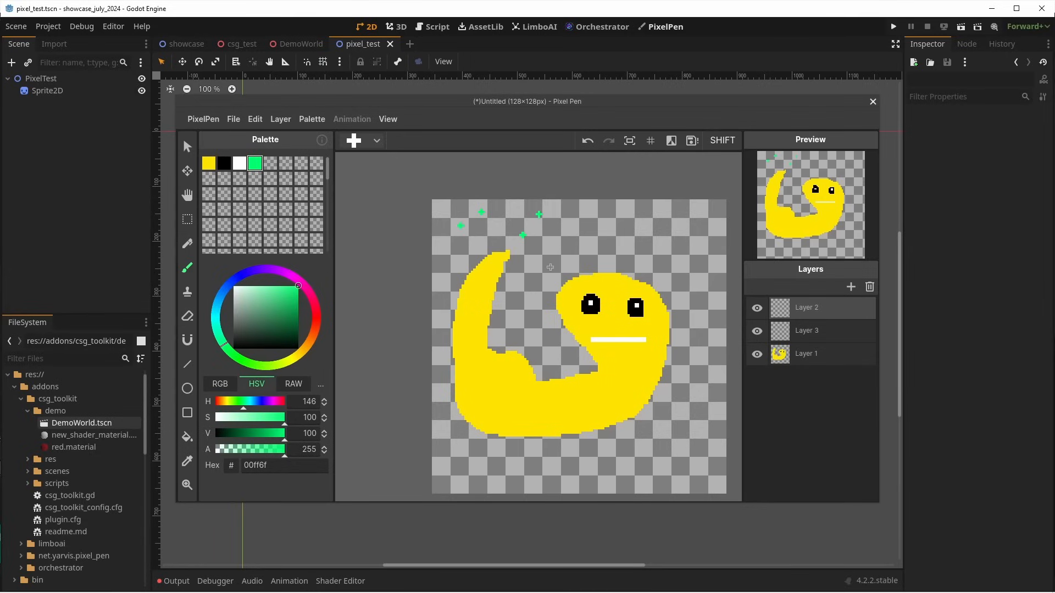
Step: Delete Layer 3 with the green dots and paint textured strokes using a different brush shape
click(539, 275)
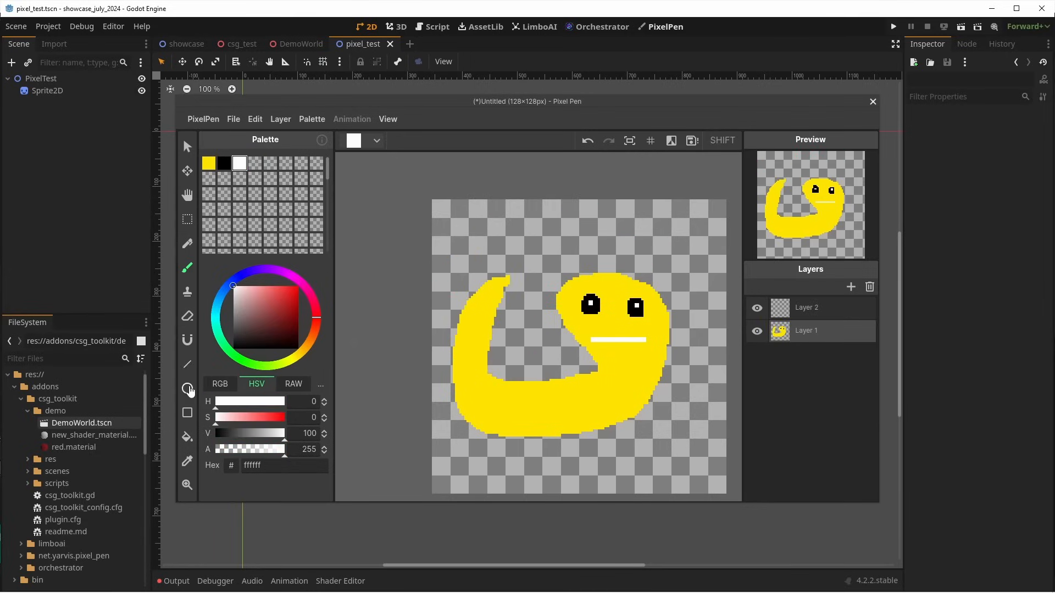
click(187, 414)
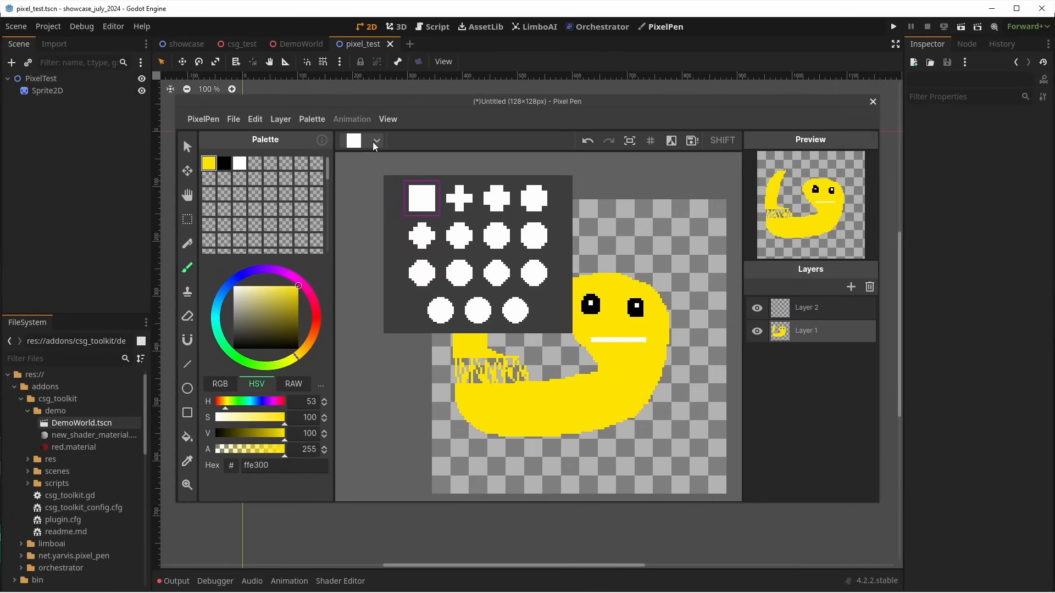
click(422, 198)
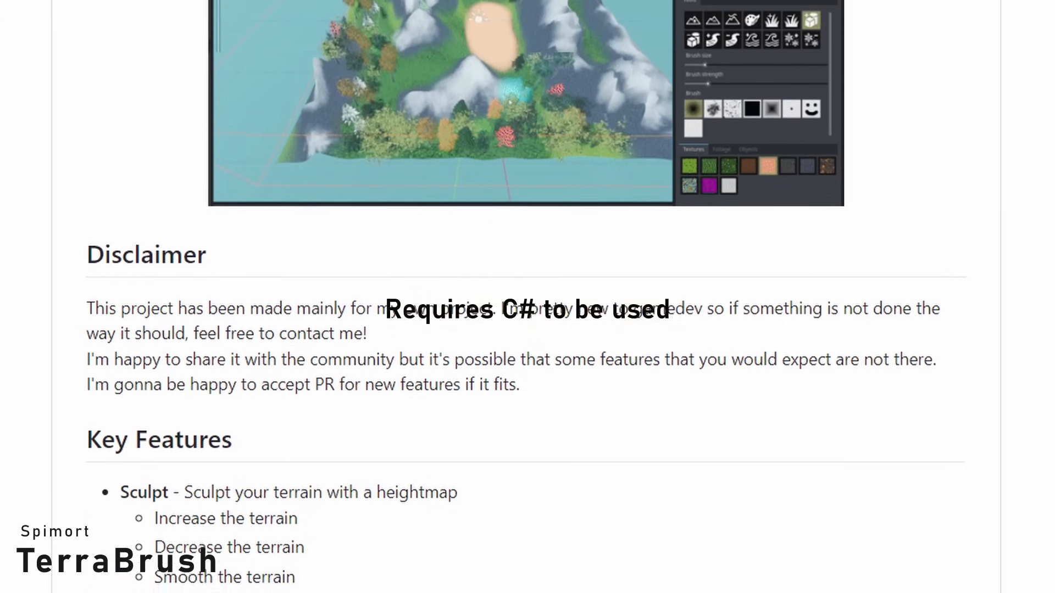
Step: Scroll the TerraBrush README to the Disclaimer and Key Features sections
scroll(down, 3)
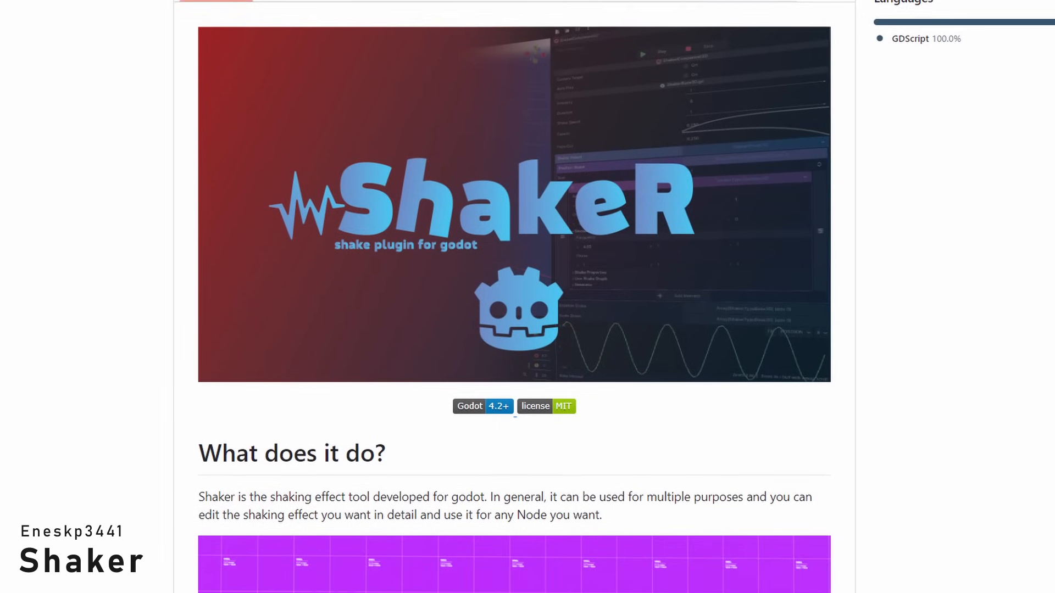
Step: Scroll the Shaker README down to the 'What does it do?' section
scroll(down, 3)
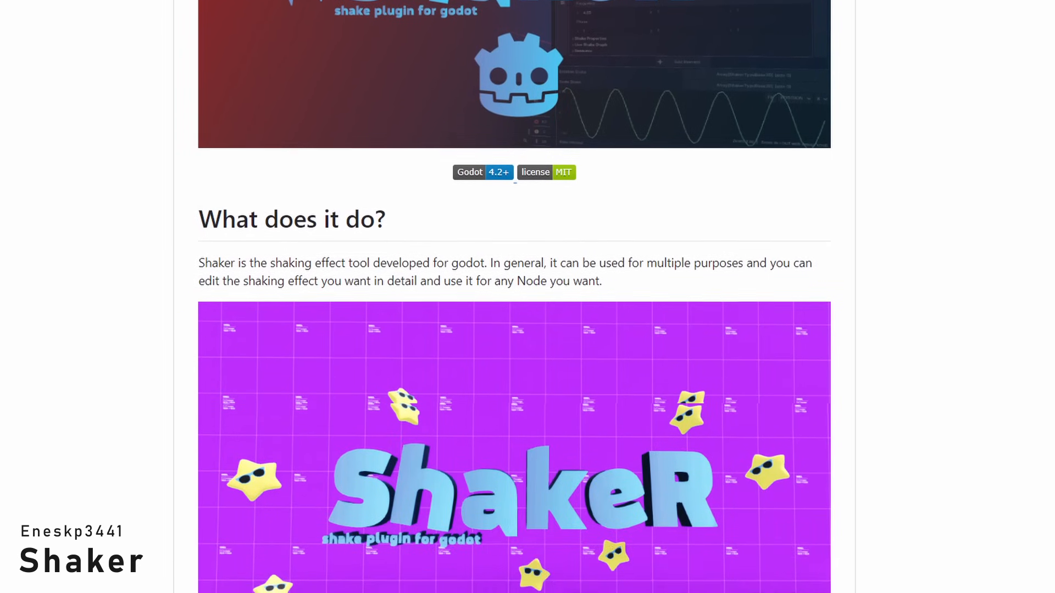
scroll(down, 3)
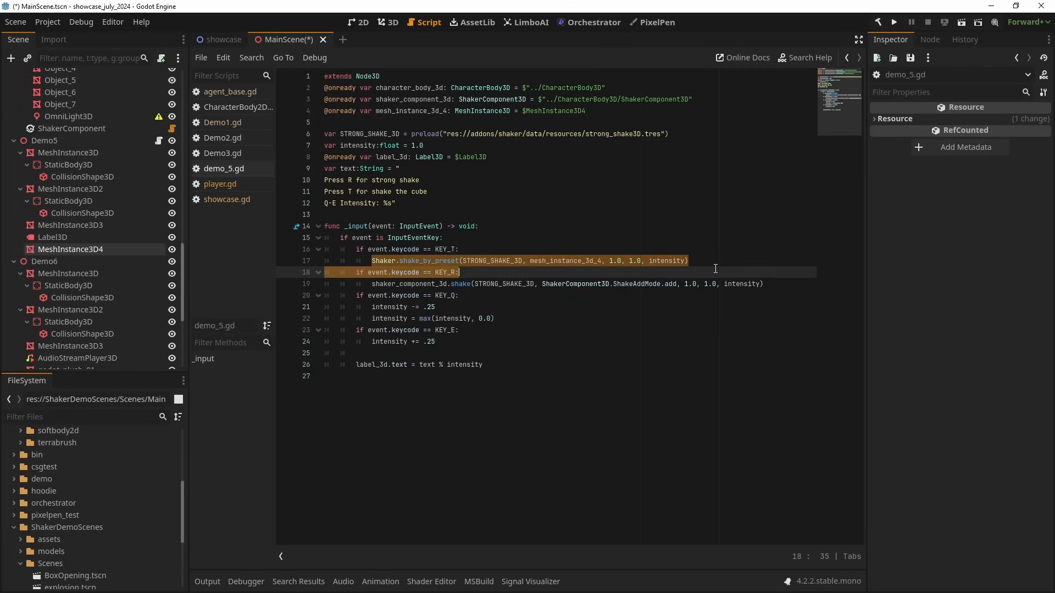
Step: Switch to the Script workspace to view demo_5.gd
click(392, 22)
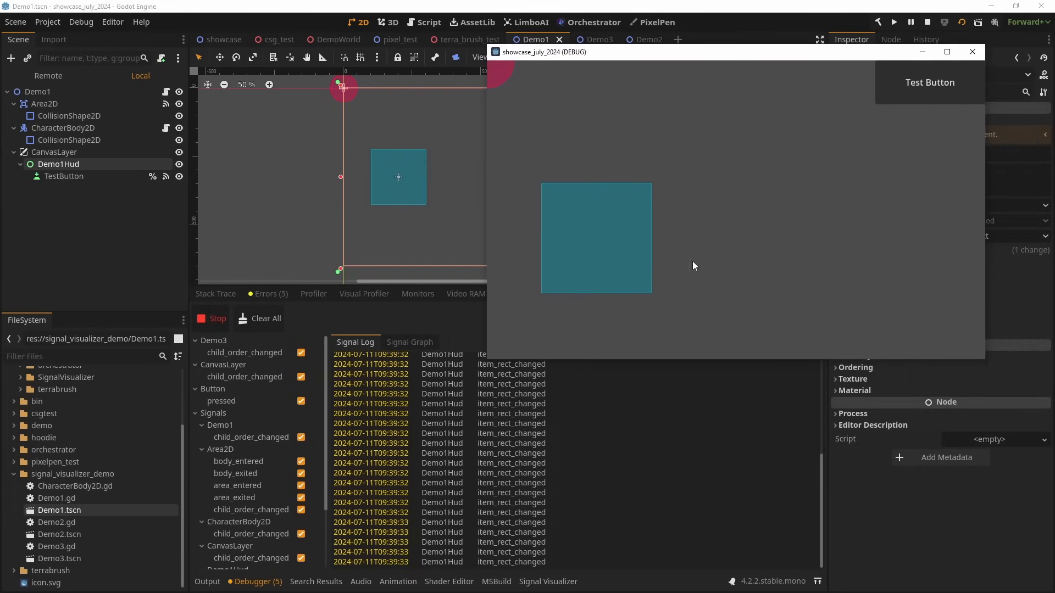
Step: Press the running Demo1 scene's Test Button twice to log its signals
click(929, 81)
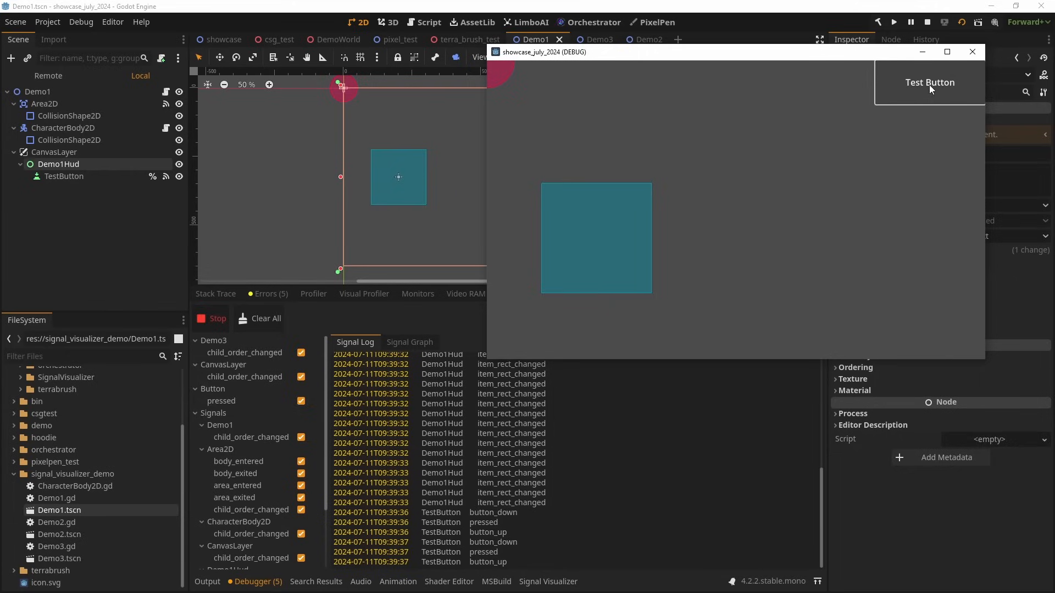
click(930, 82)
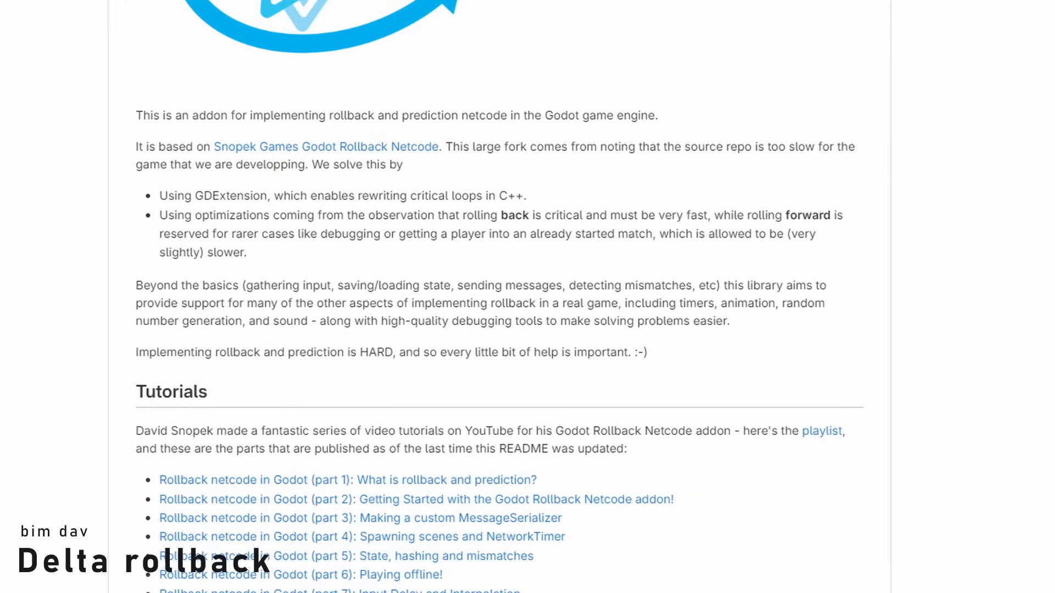
Step: Scroll the Delta Rollback README down toward the Tutorials list
scroll(down, 3)
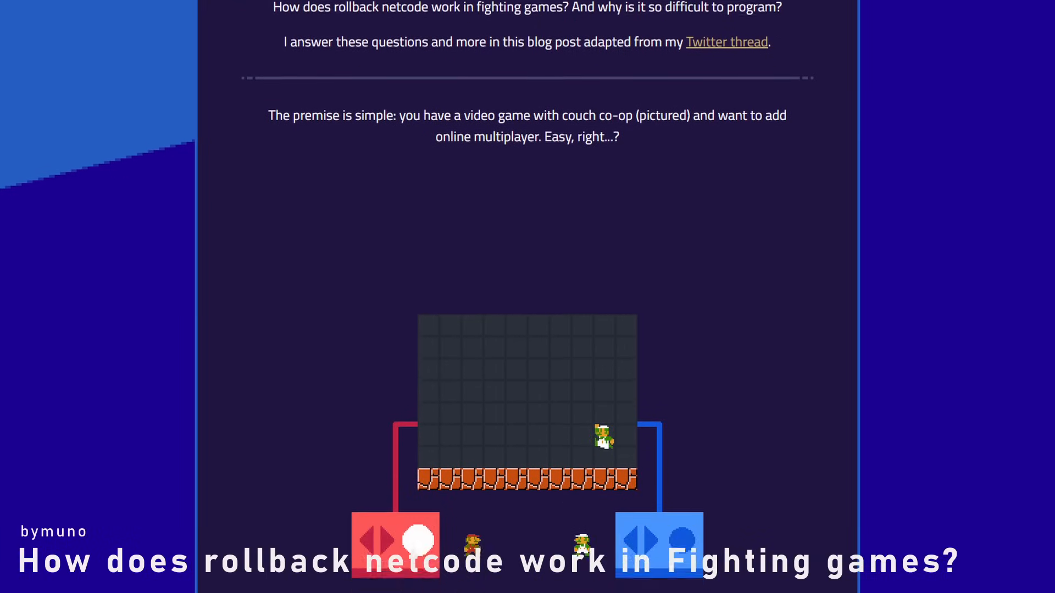
Step: Scroll through the rollback netcode blog post's illustrations
scroll(down, 3)
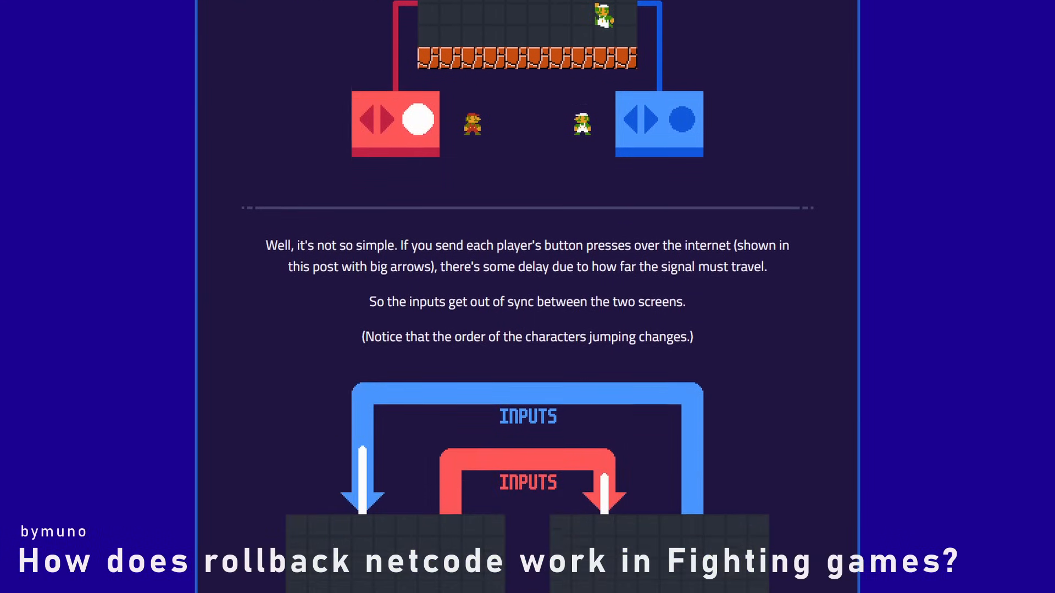
scroll(down, 3)
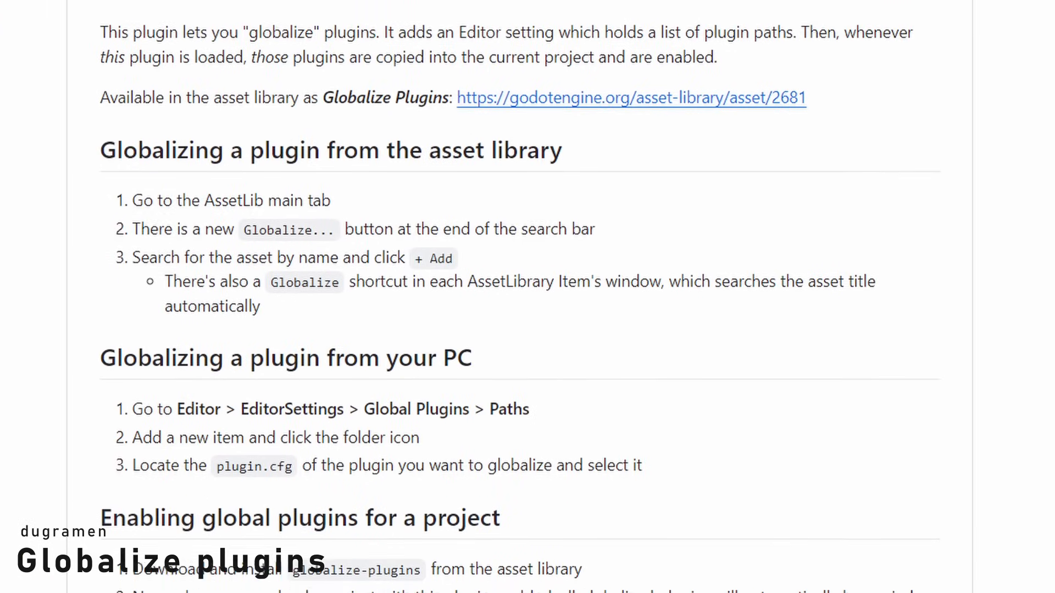
Step: Scroll through the Globalize Plugins README's globalizing and per-project enabling instructions
scroll(down, 3)
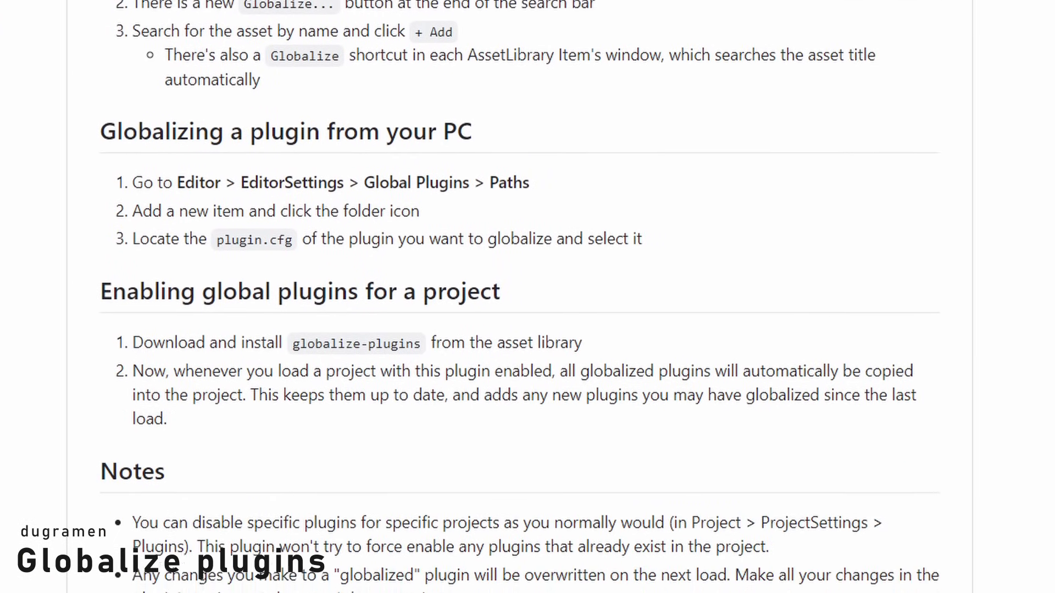
scroll(down, 3)
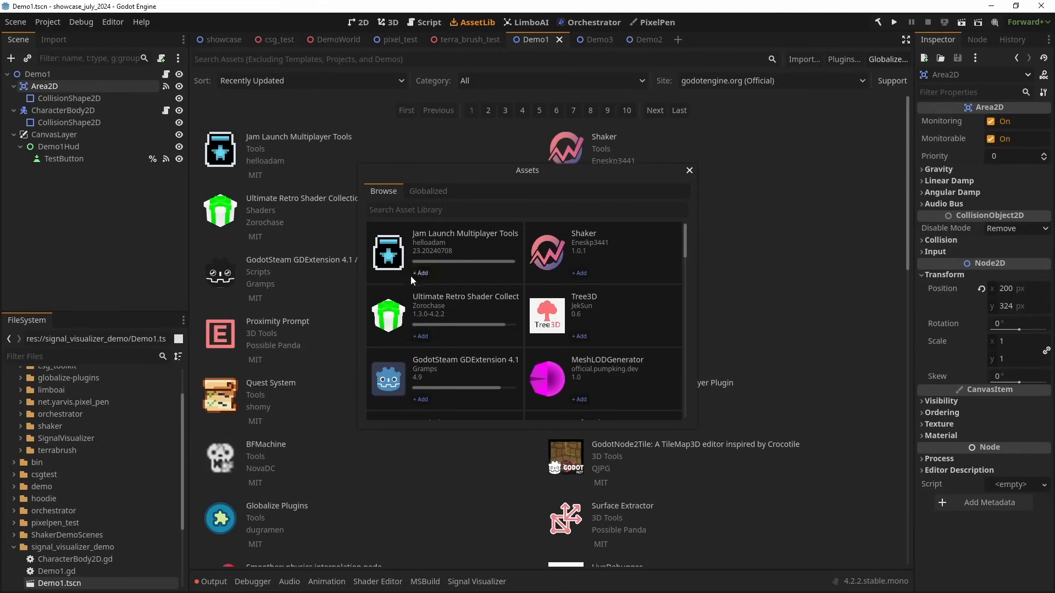
Step: Scroll the Browse list of plugins in the Globalize Assets window
scroll(down, 3)
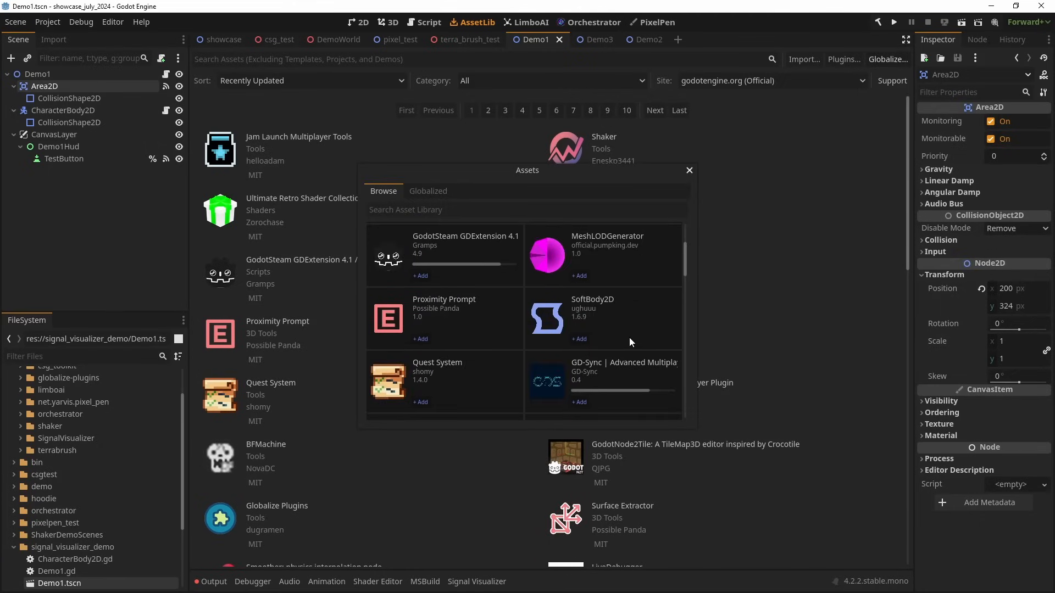
scroll(down, 3)
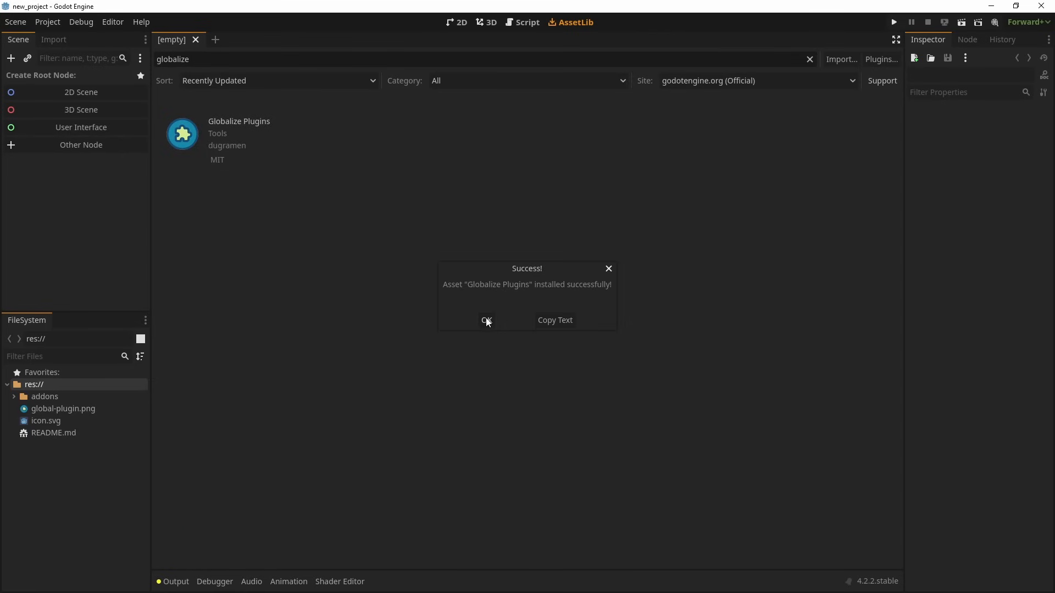
Step: Acknowledge the Globalize Plugins install success and close the installed plugins list
click(485, 320)
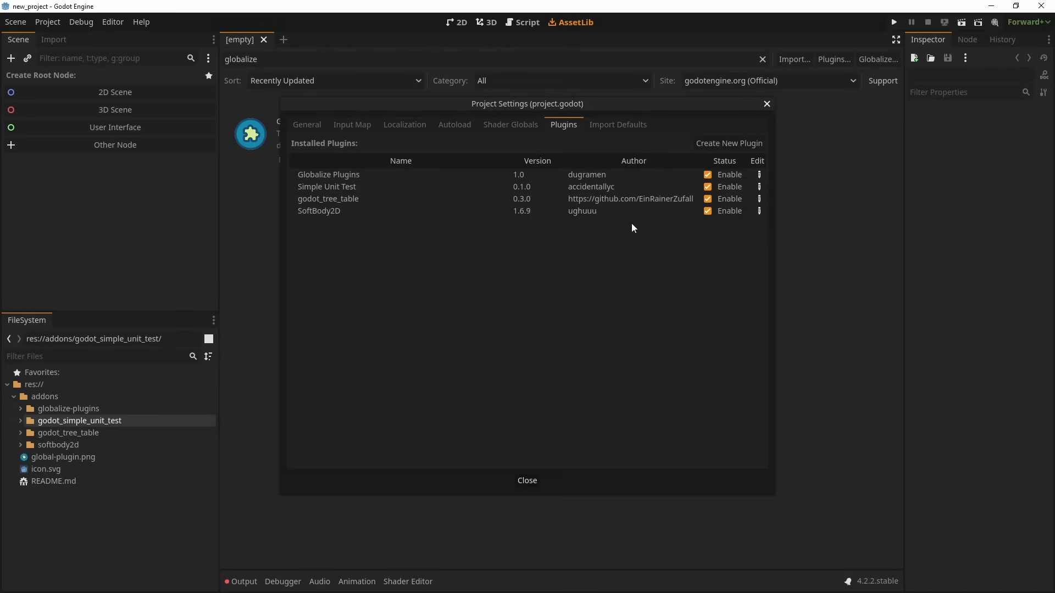
click(527, 480)
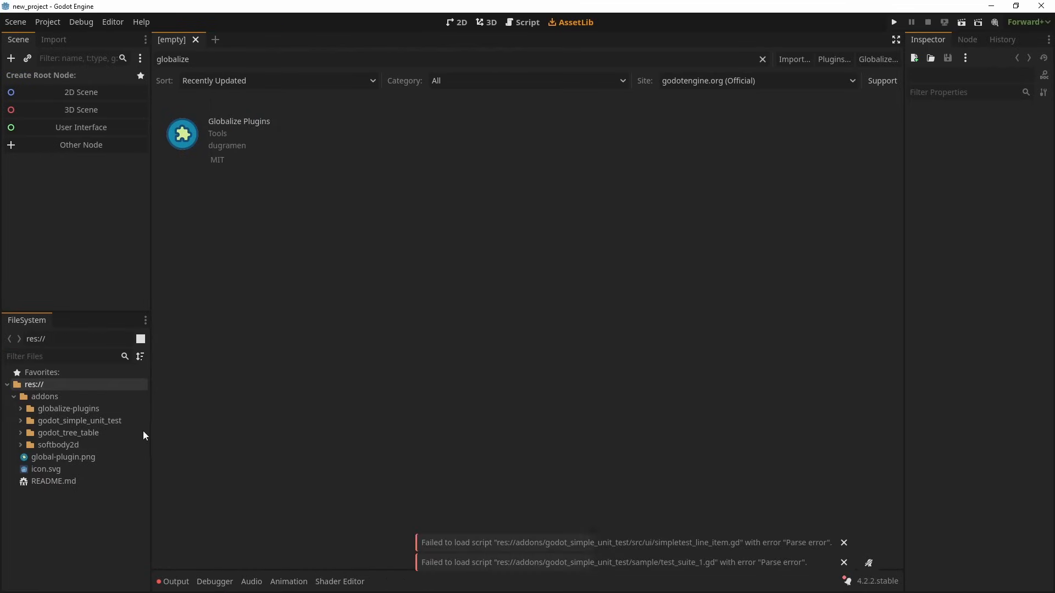